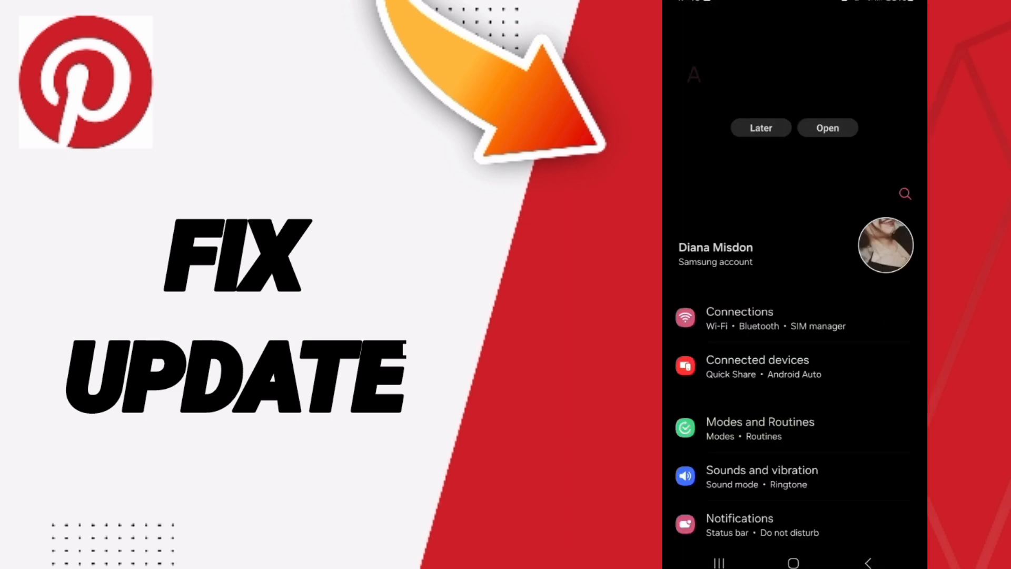
# Scroll the Settings main page down and open Apps
pyautogui.scroll(-3)
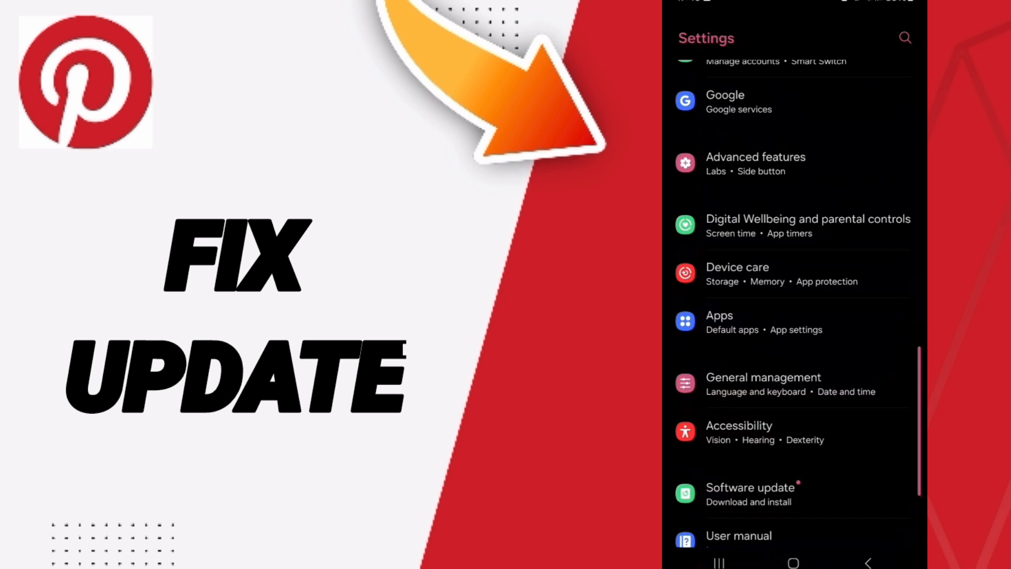
pyautogui.click(774, 323)
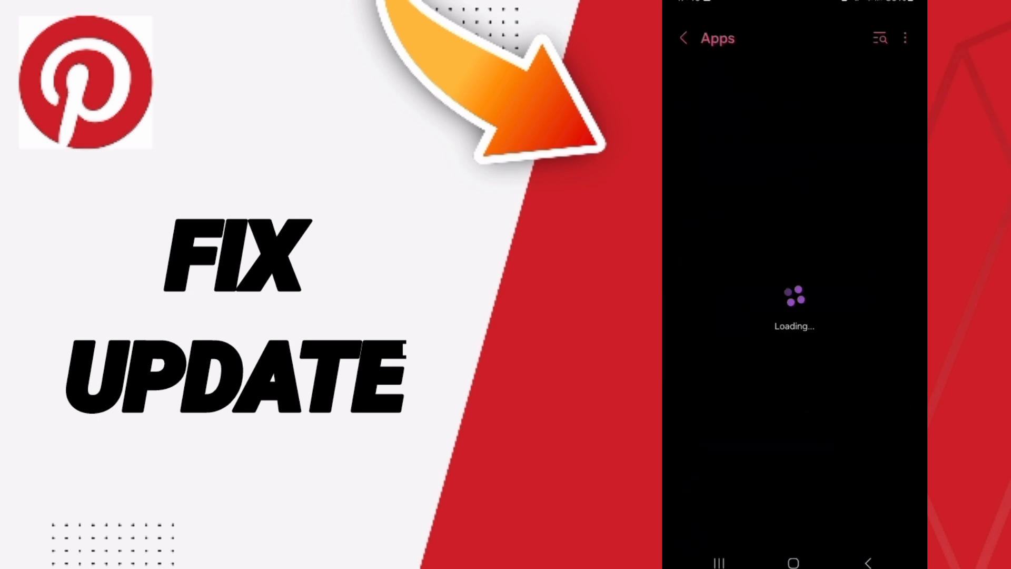
# Search the installed apps for 'pint' and open Pinterest's App info page
pyautogui.click(880, 37)
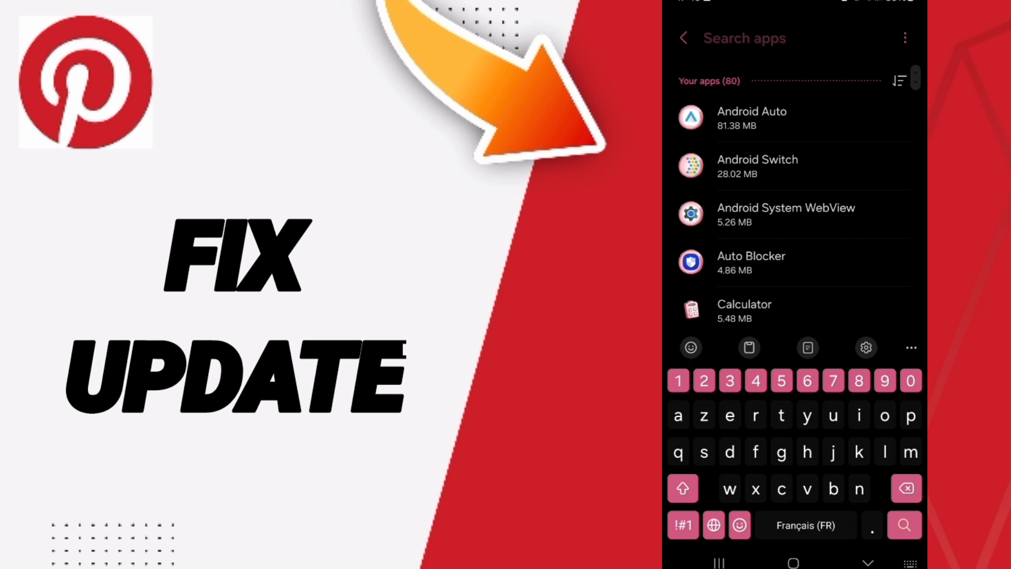
pyautogui.write('pint')
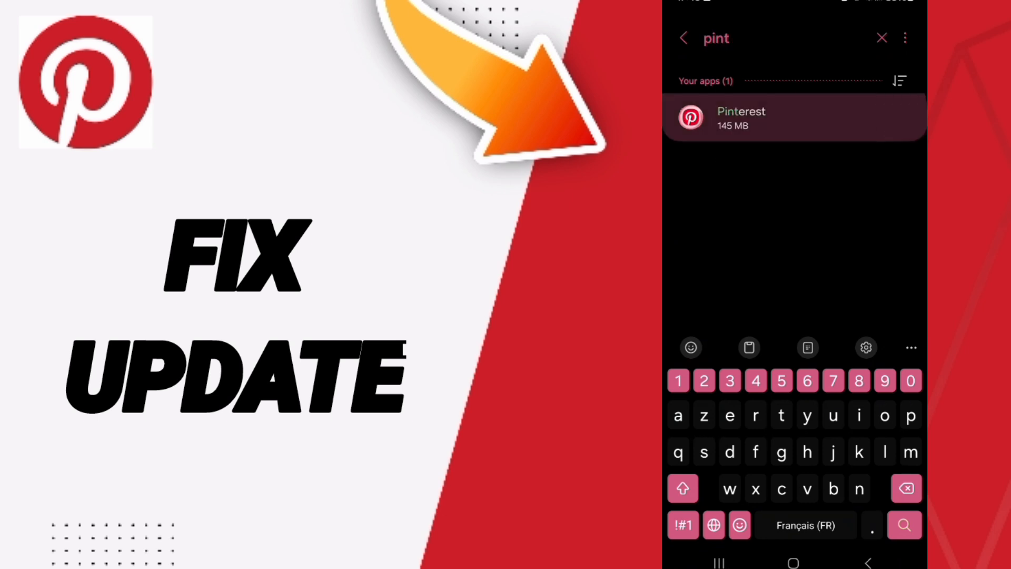
pyautogui.click(741, 117)
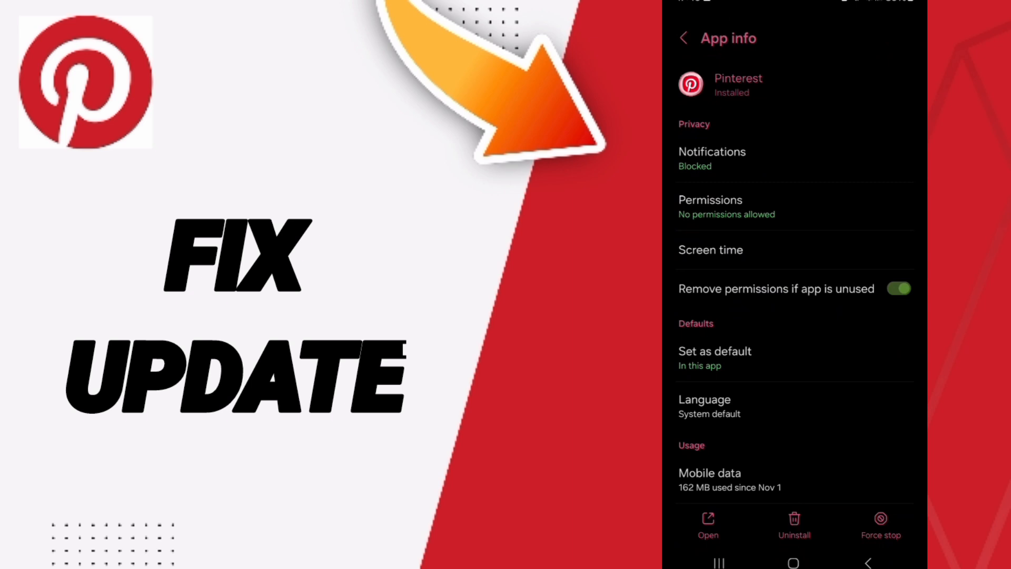
# Force-stop Pinterest, clear its cache, and launch the Play Store
pyautogui.click(880, 523)
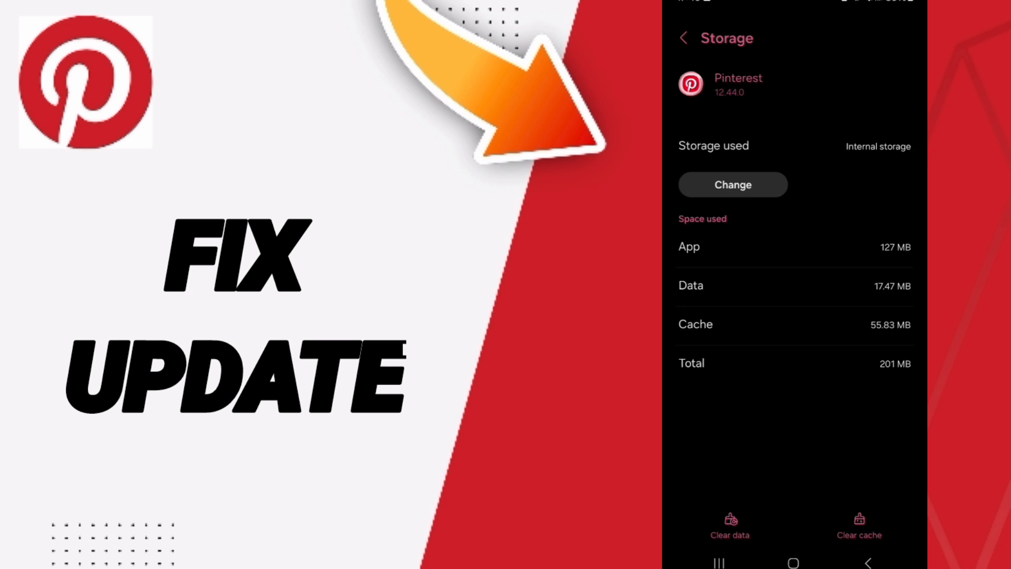
pyautogui.click(729, 526)
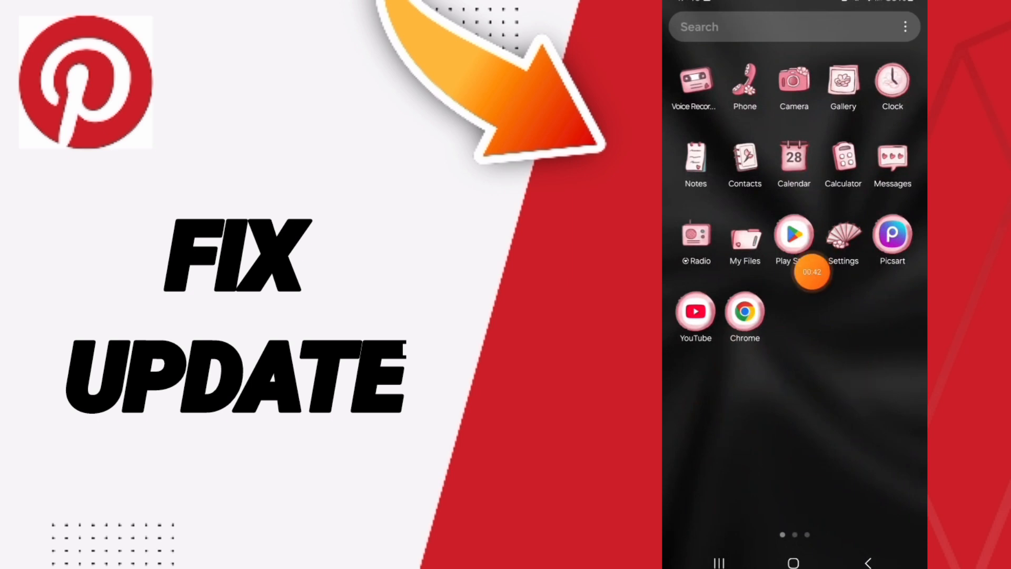
pyautogui.click(794, 232)
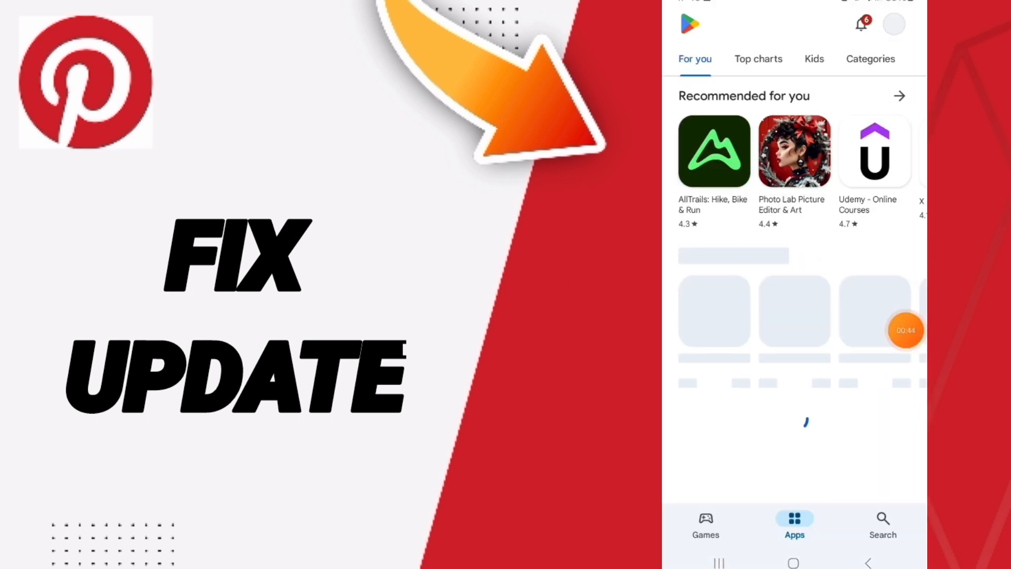